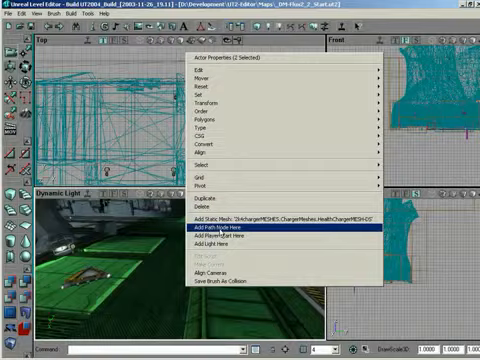
Place a path node at the chosen spot in the viewport via the right-click menu
left_click(219, 230)
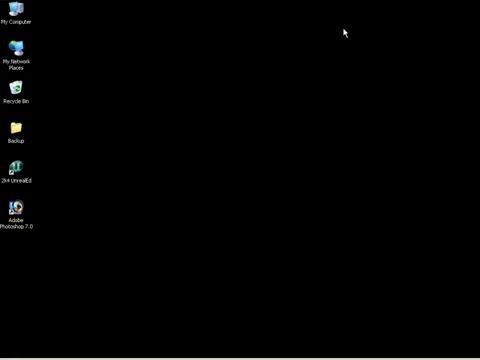
double_click(12, 185)
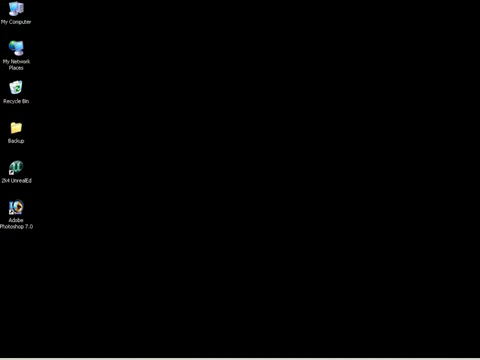
double_click(13, 170)
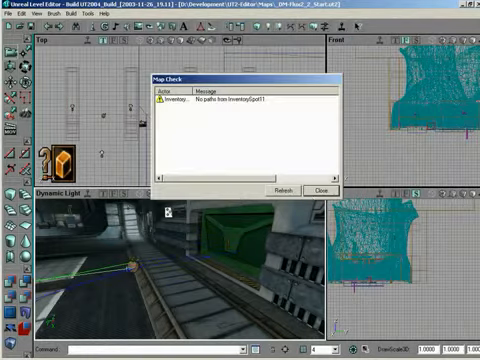
Select the door mover and expand the Door category in its Properties window
left_click(318, 190)
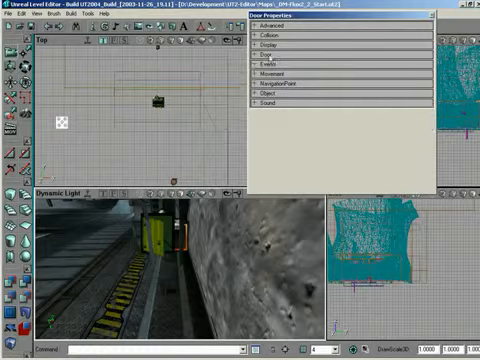
left_click(265, 72)
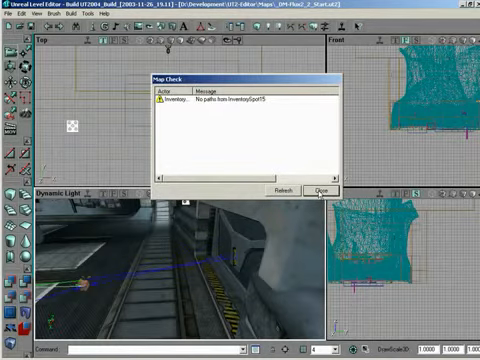
Close the Map Check report listing missing paths
left_click(316, 189)
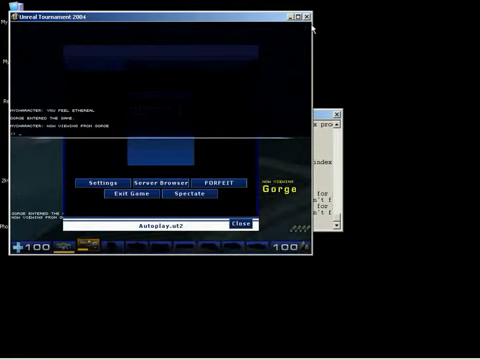
Dismiss the UT2004 in-game menu to spectate the bot Gorge
left_click(239, 222)
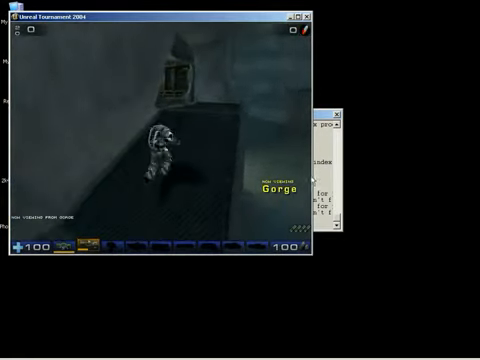